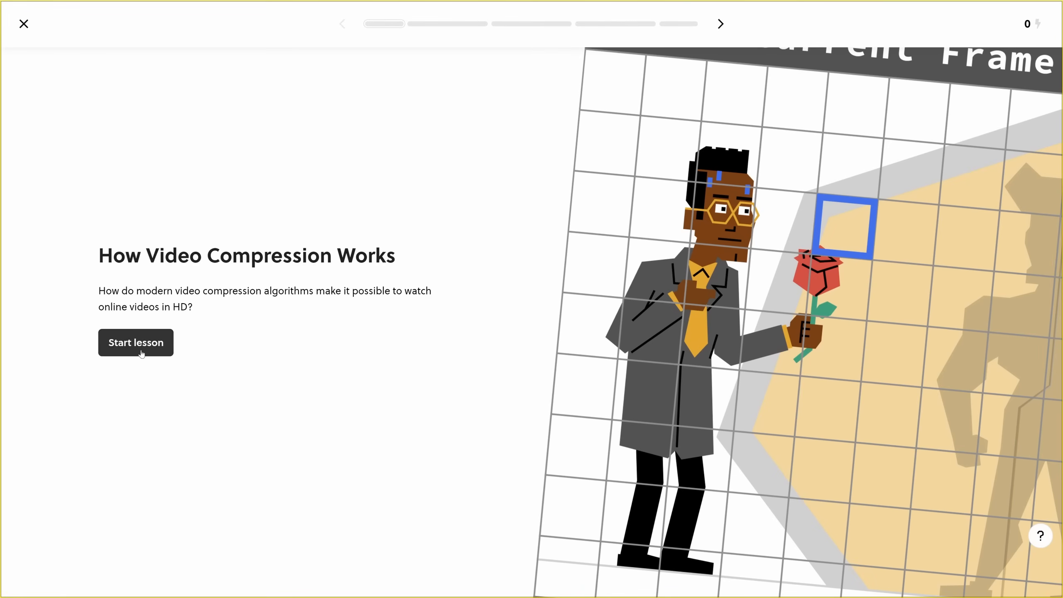
Start the How Video Compression Works lesson and submit the macroblock motion-arrow answer correctly.
{"action": "left_click", "coordinate": [135, 343]}
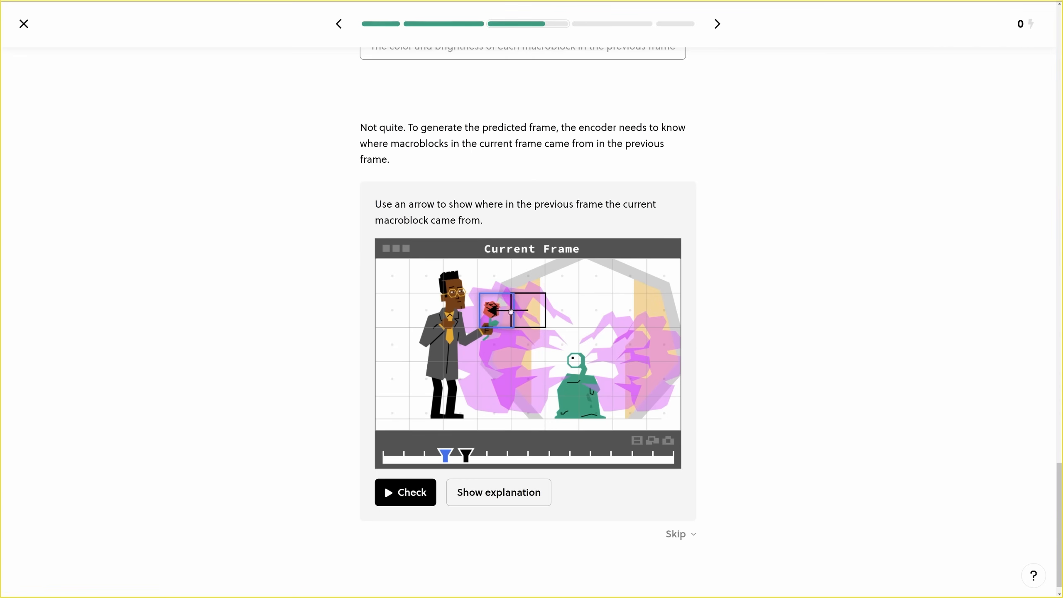
{"action": "mouse_move", "coordinate": [499, 493]}
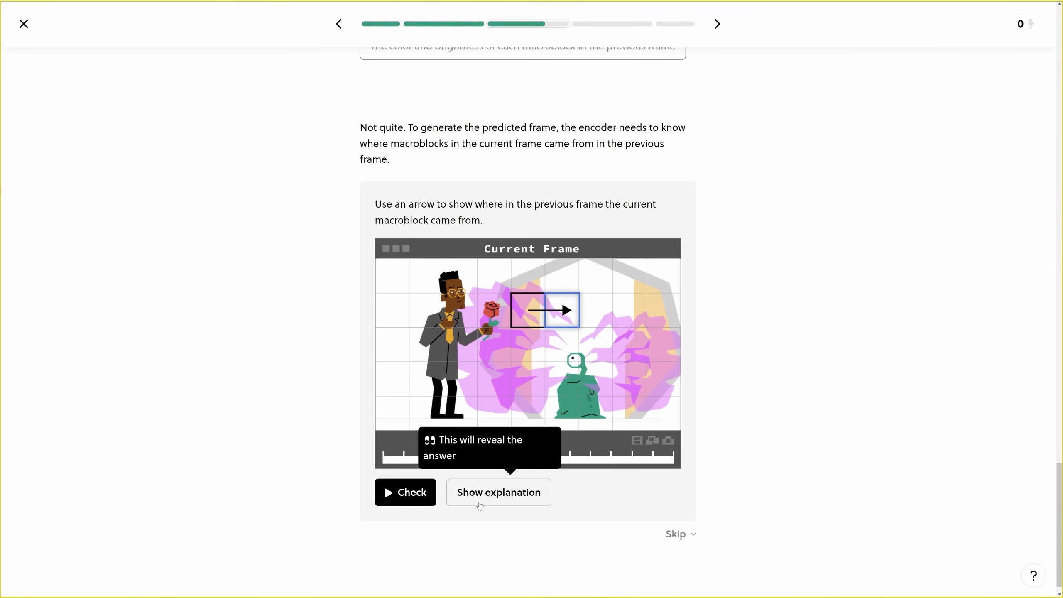
{"action": "left_click", "coordinate": [405, 492]}
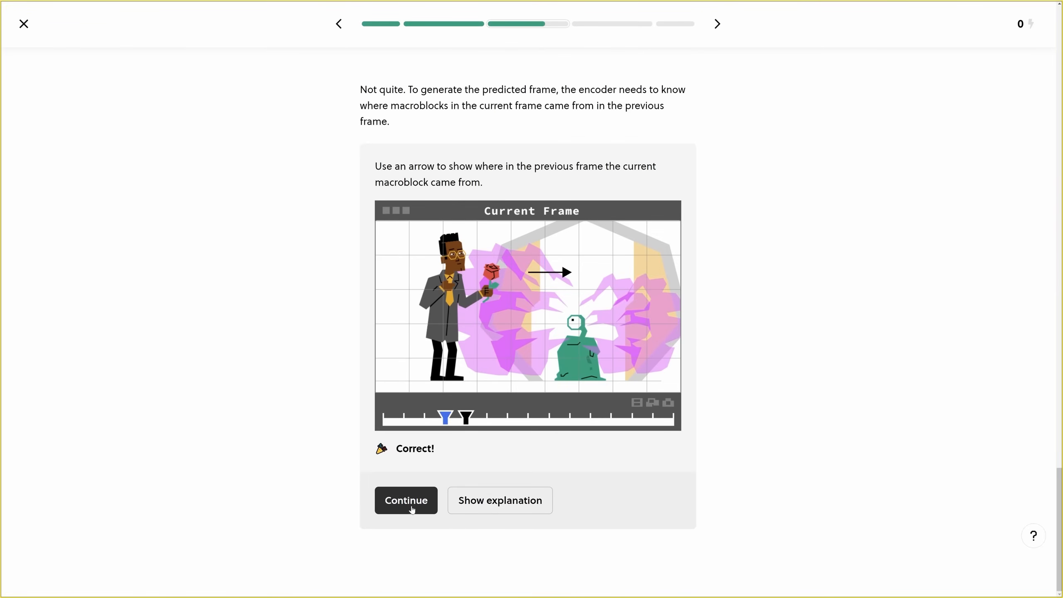
{"action": "left_click", "coordinate": [405, 500]}
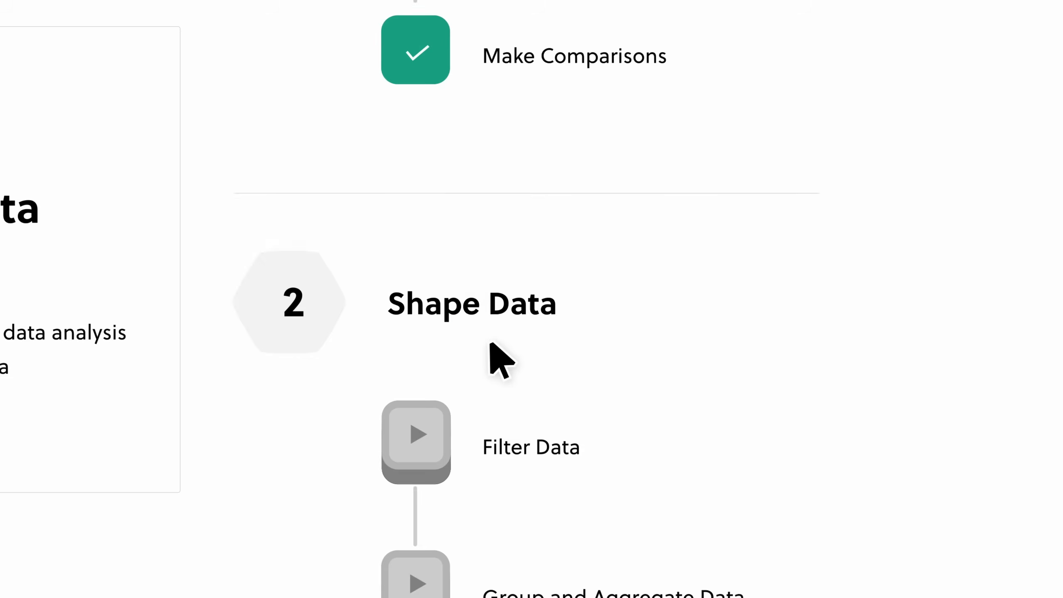
Set the aggregate filter's first term to Revenue and its operator to division.
{"action": "left_click", "coordinate": [445, 203]}
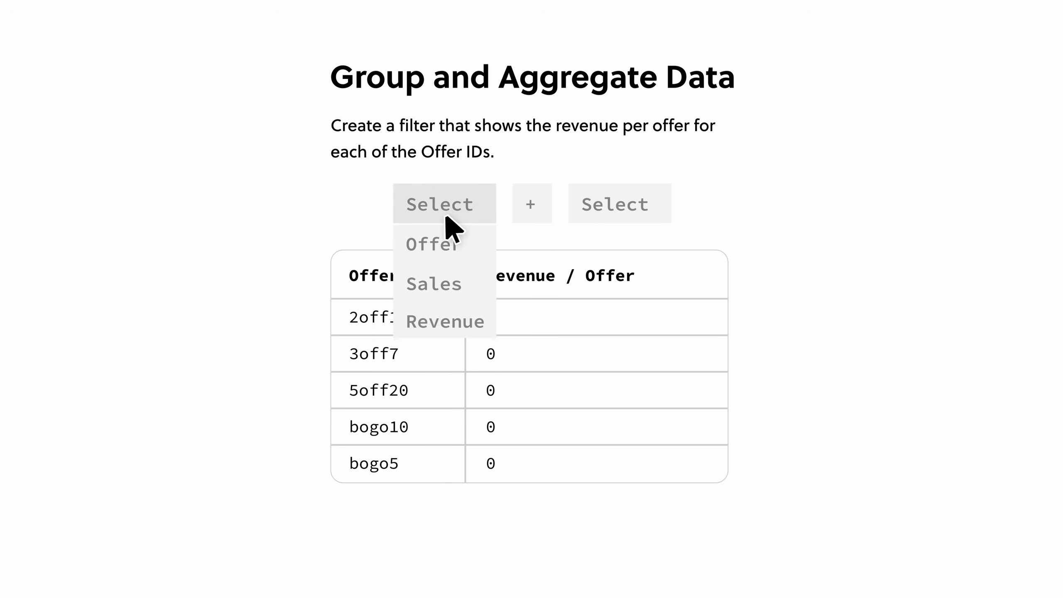
{"action": "left_click", "coordinate": [445, 322]}
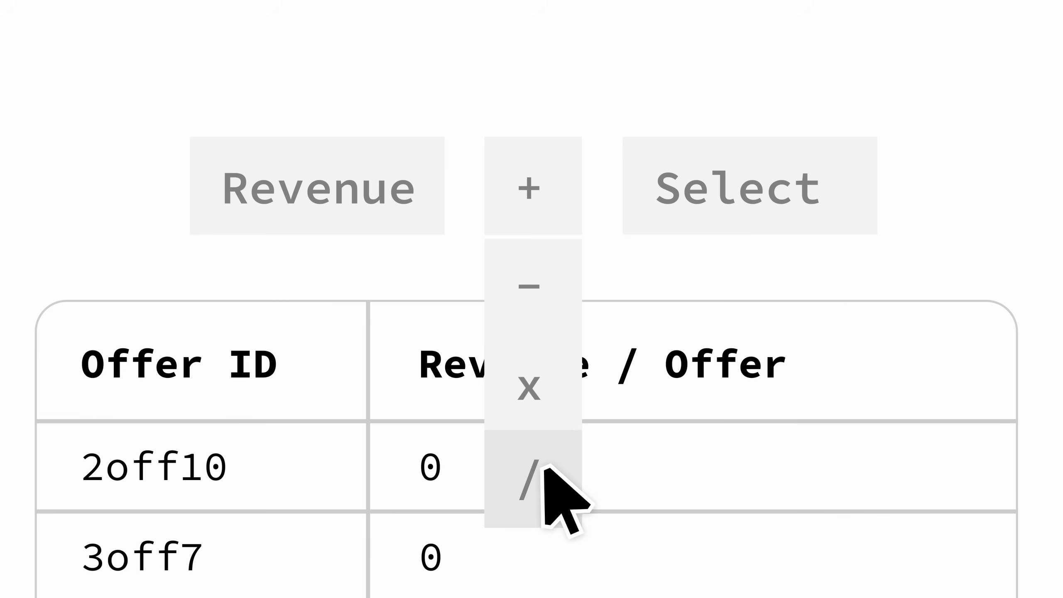
{"action": "left_click", "coordinate": [531, 470]}
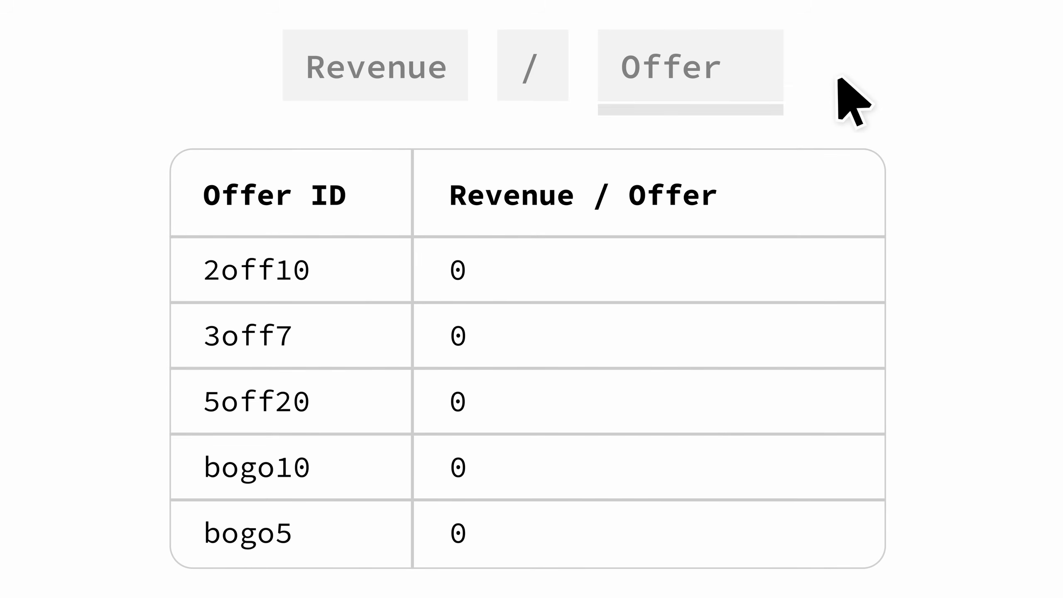